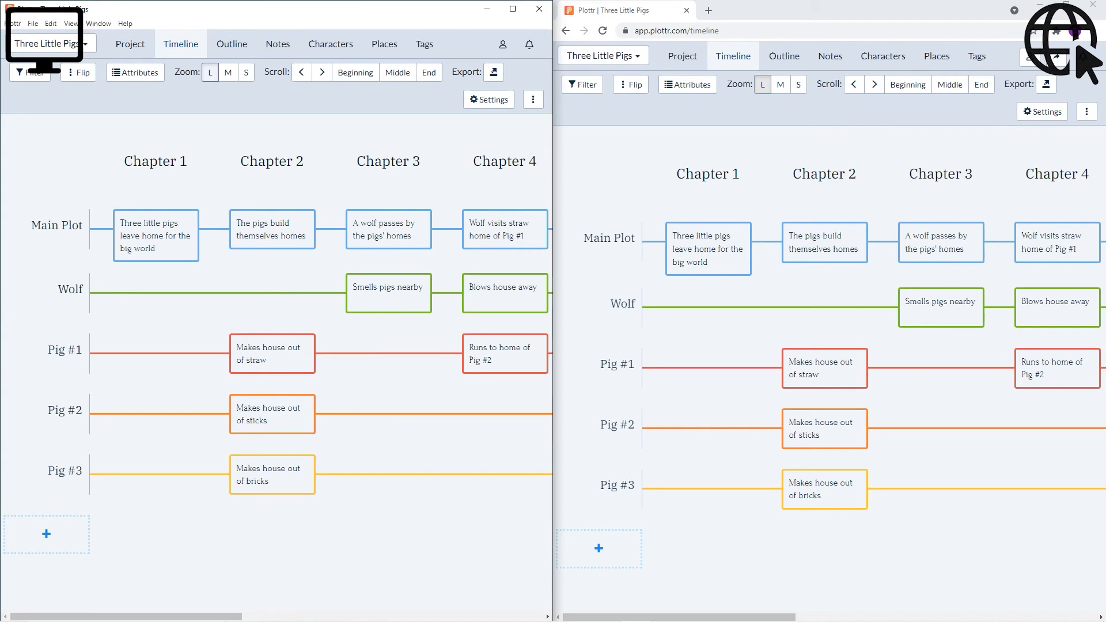
mouse_move(103, 381)
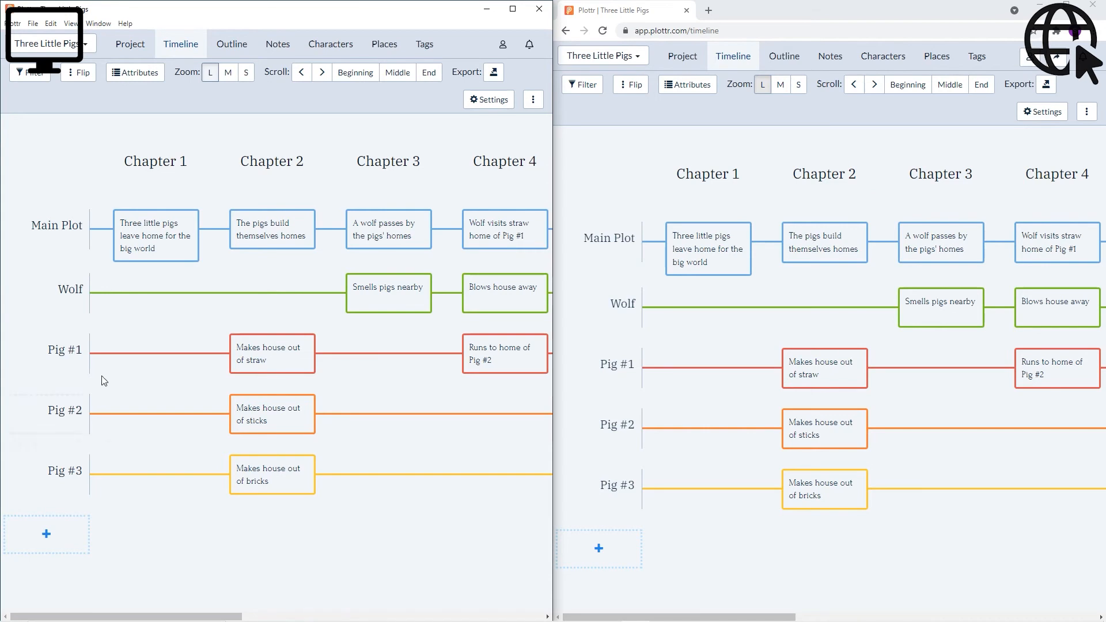
Step: Create a Wolf Chapter 1 scene card titled 'Desktop App Change' in the desktop app
click(155, 295)
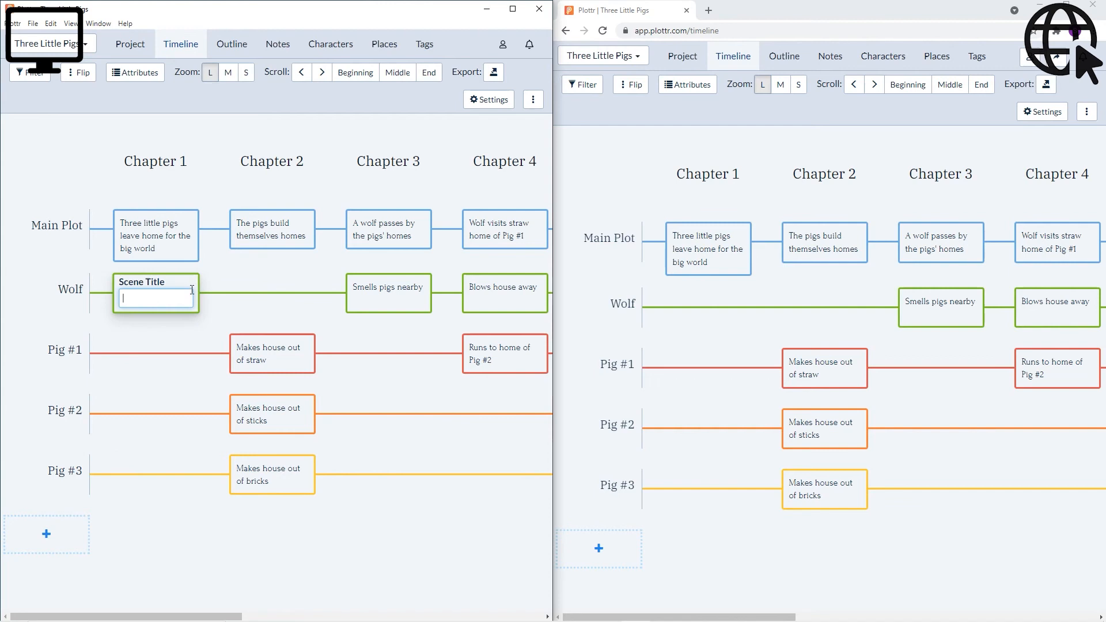
text(Desktop App Change)
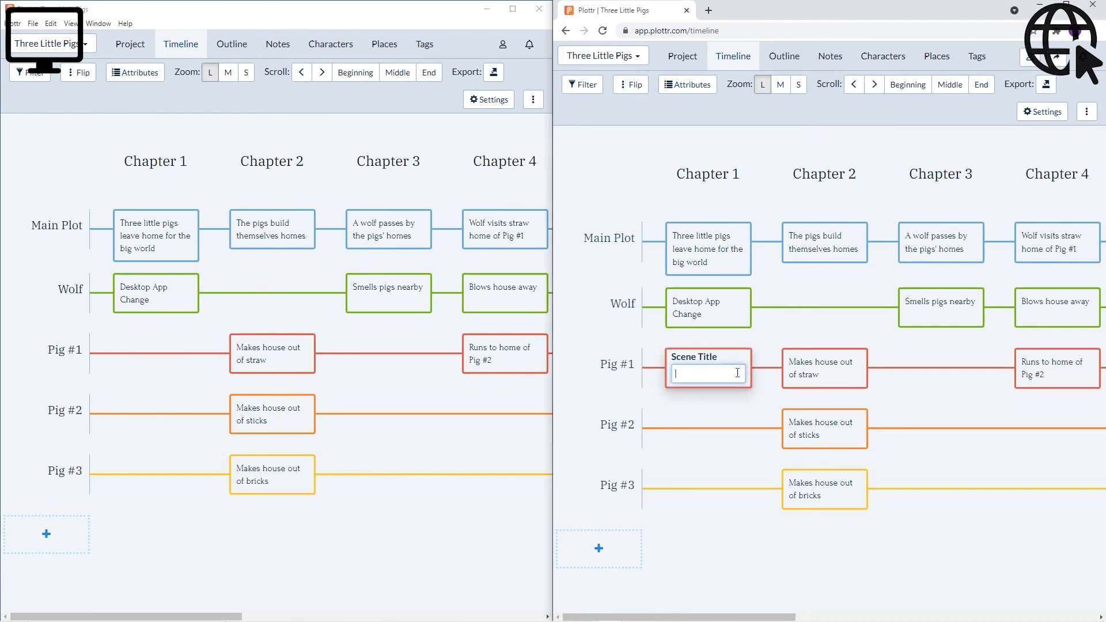
Step: Enter 'Web App Change' on the web card, then confirm deleting the Desktop App Change scene
text(Web App Change)
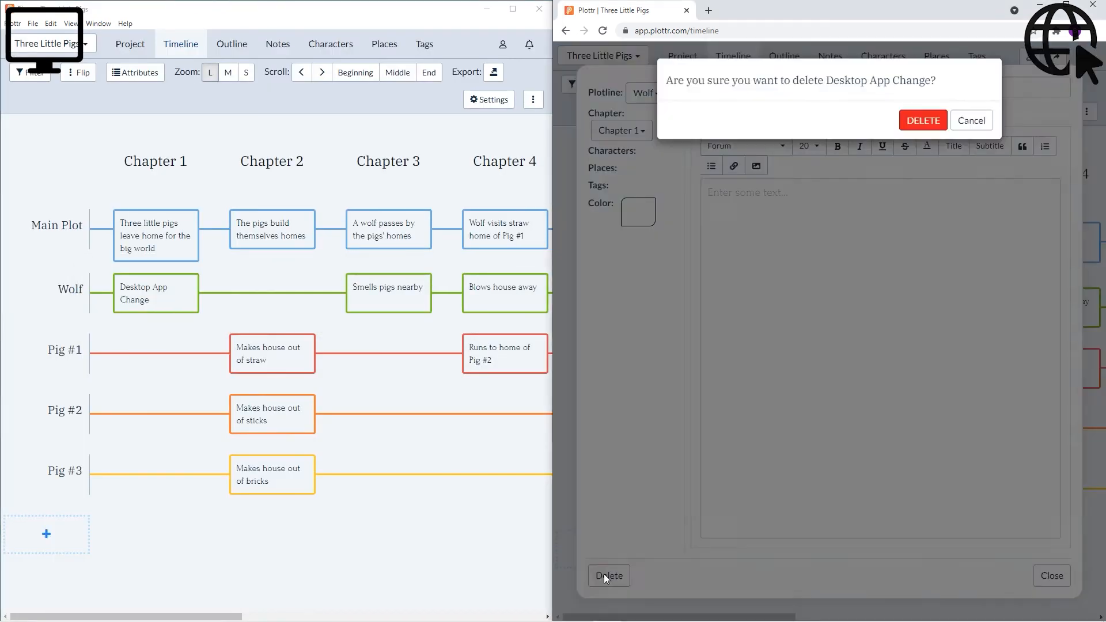
click(921, 120)
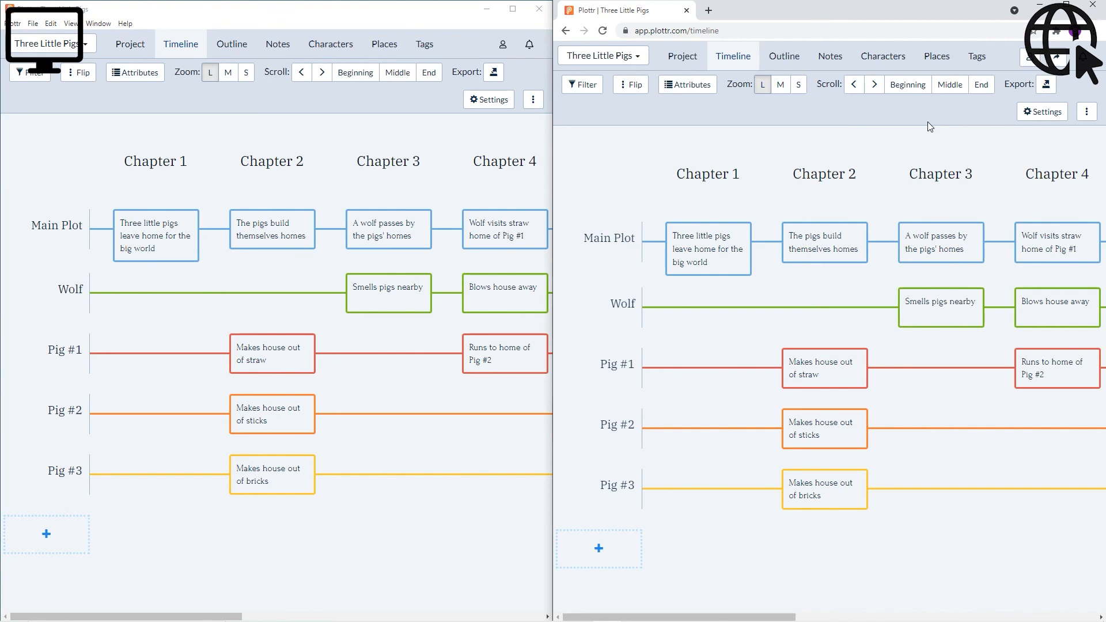